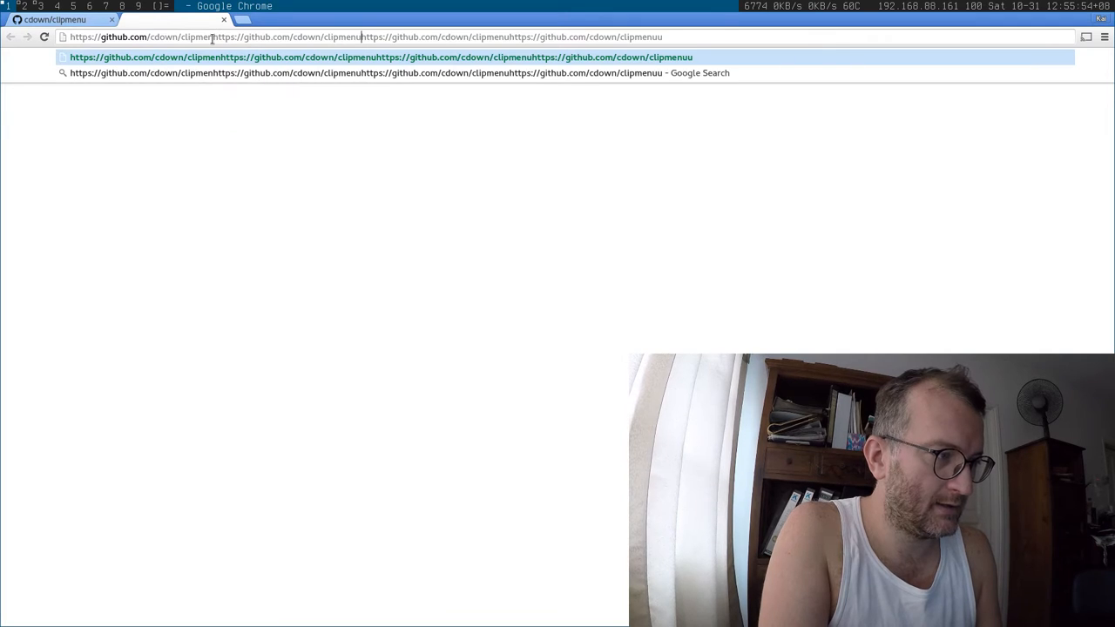
Focus the omnibox of the cdown/clipmenu tab to paste the clipboard URL.
left_click(261, 19)
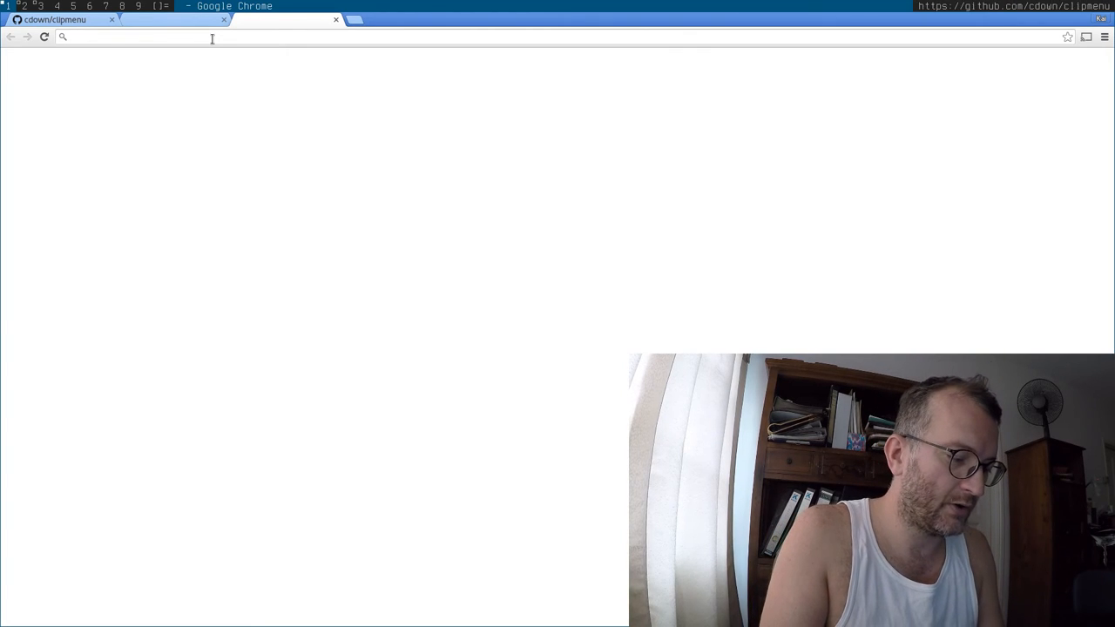
type("https://github.com/cdown/clipmenu")
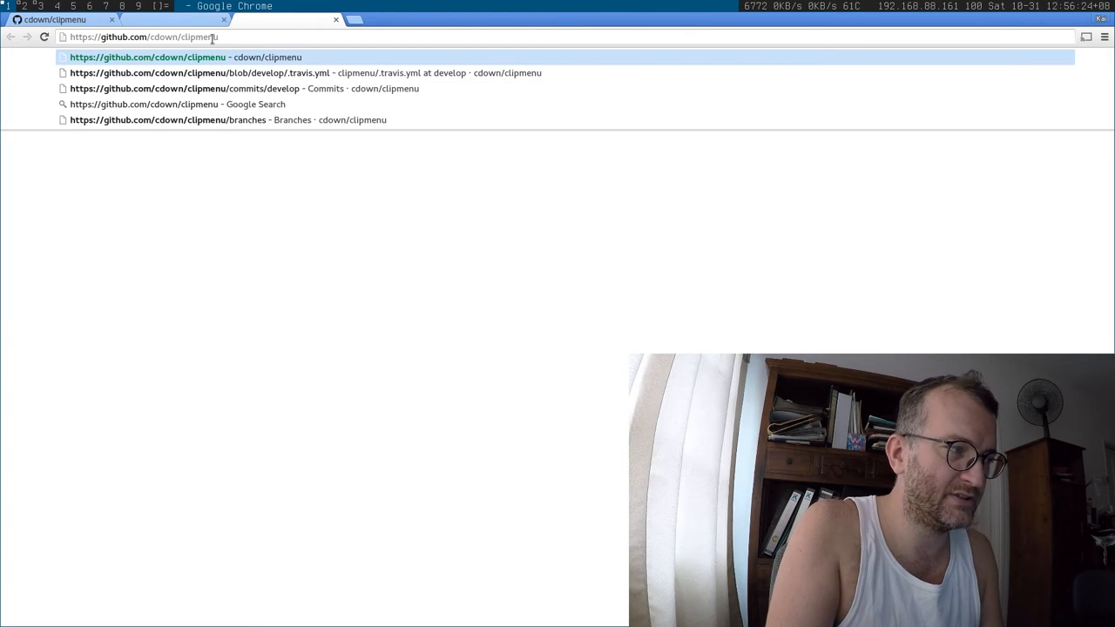